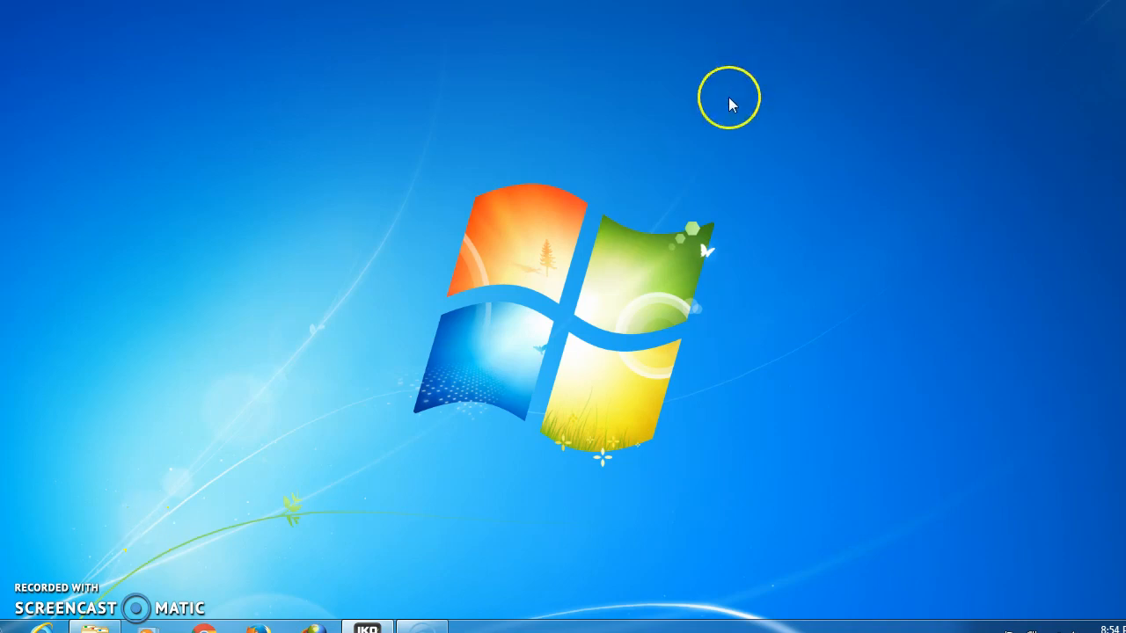
mouse_move(712, 124)
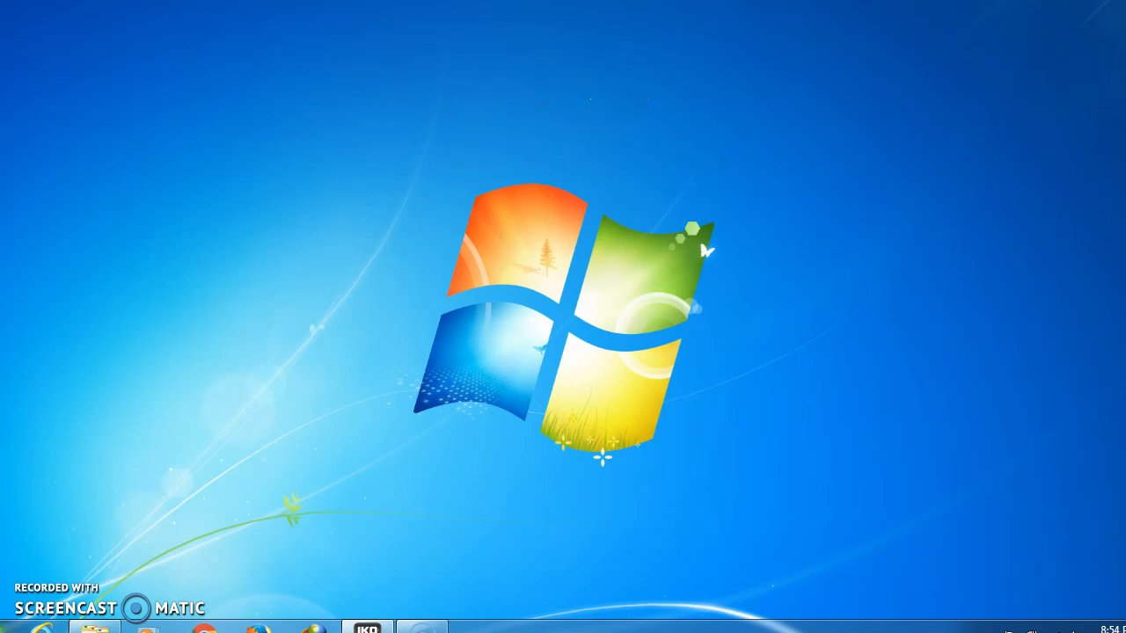
- Bring up Device Manager, collapse Other devices and expand Network adapters to list the Atheros and Broadcom adapters
left_click(18, 626)
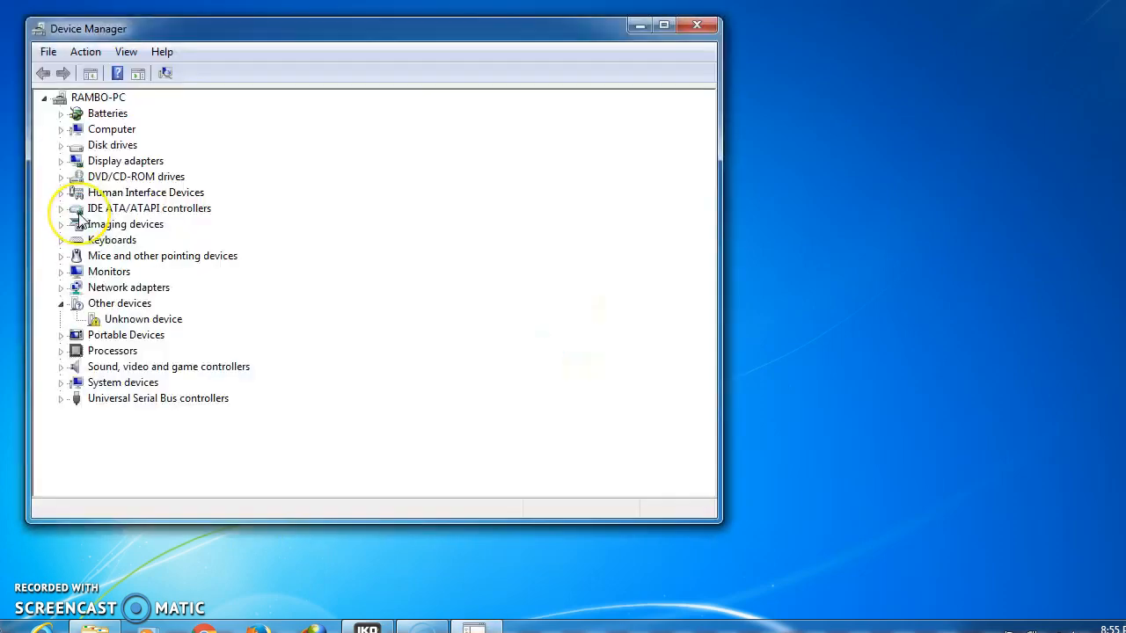
mouse_move(72, 310)
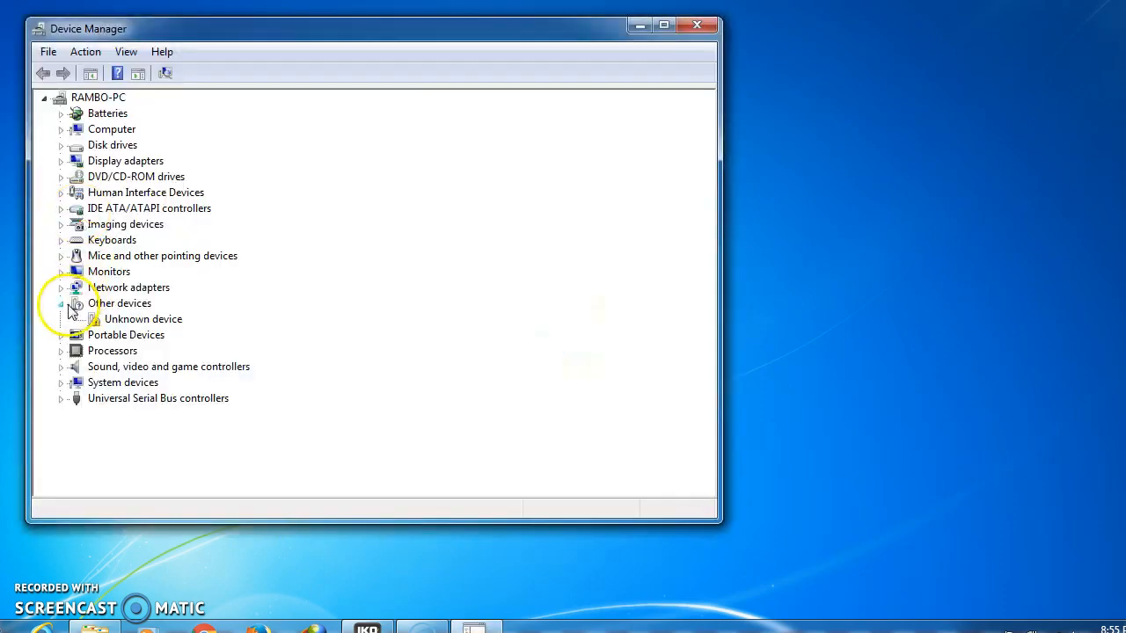
left_click(61, 302)
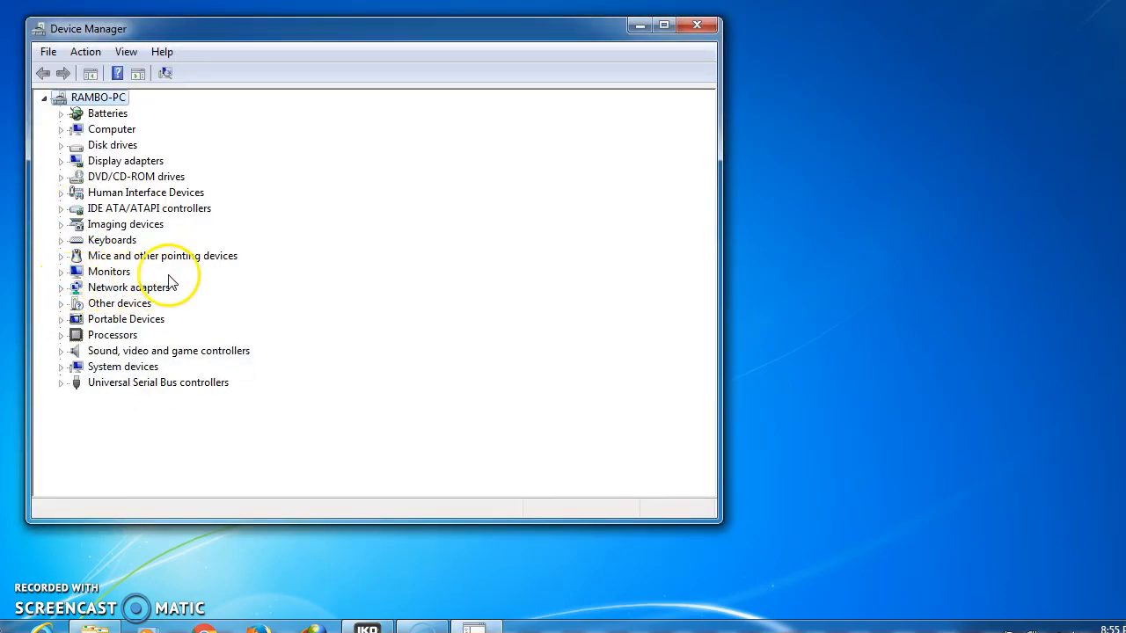
mouse_move(169, 305)
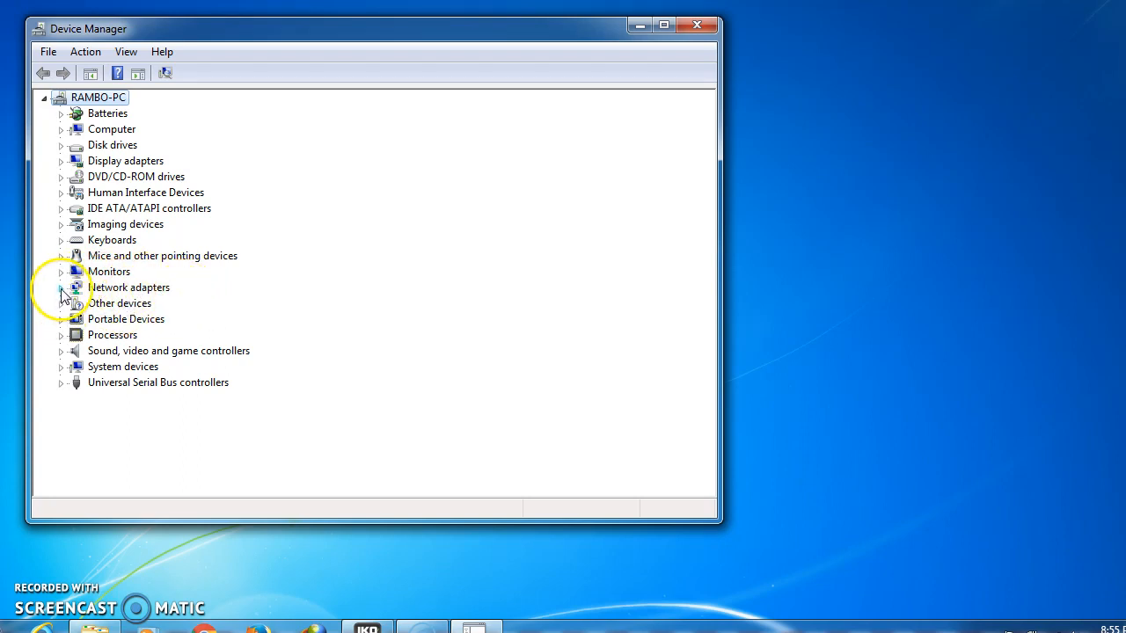
left_click(62, 286)
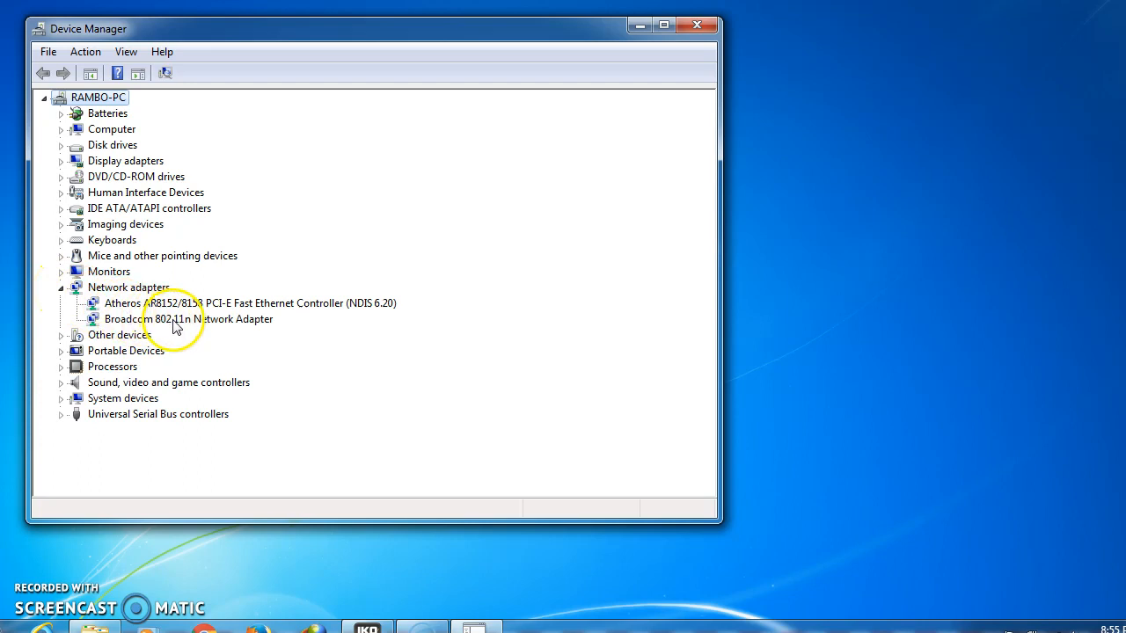
mouse_move(227, 324)
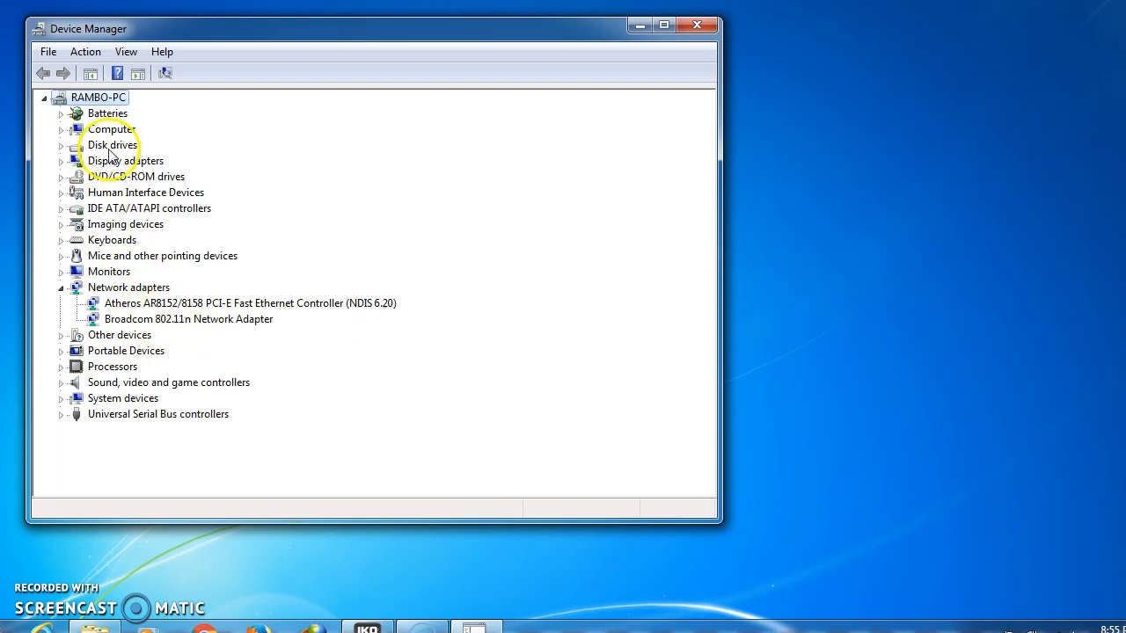
mouse_move(86, 67)
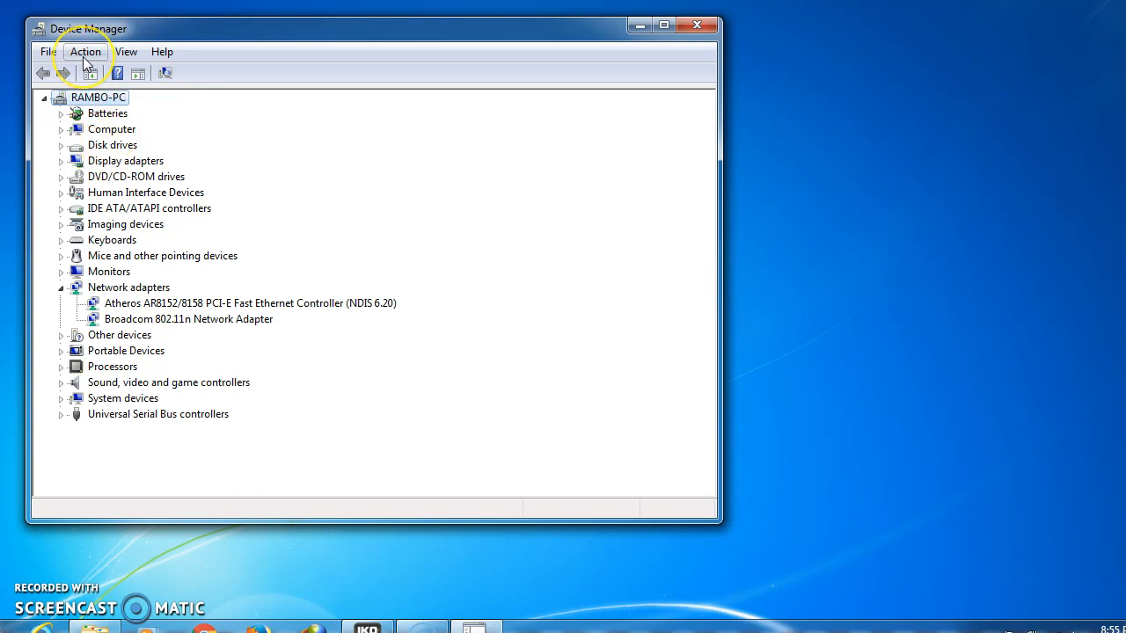
- Run Scan for hardware changes from the Action menu and collapse Network adapters
left_click(89, 49)
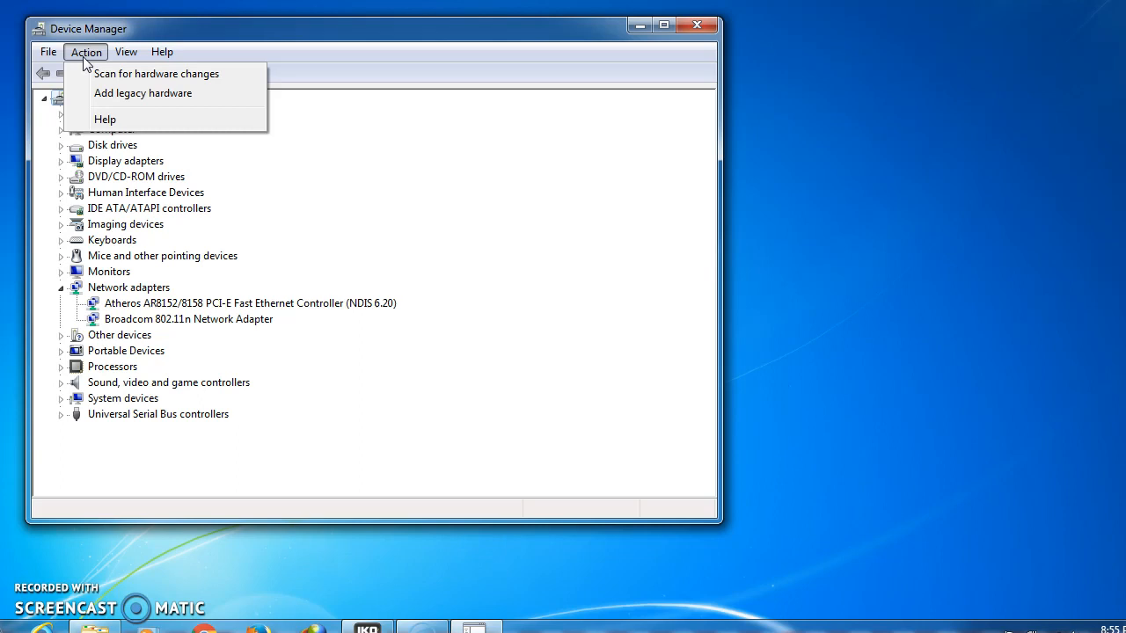
mouse_move(128, 74)
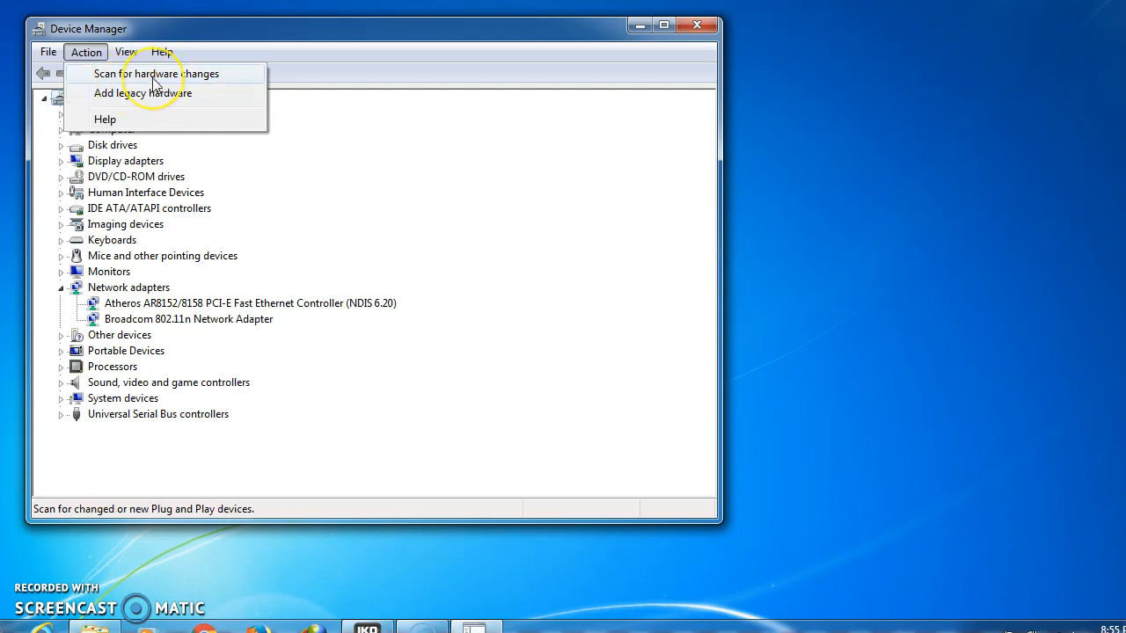
left_click(155, 74)
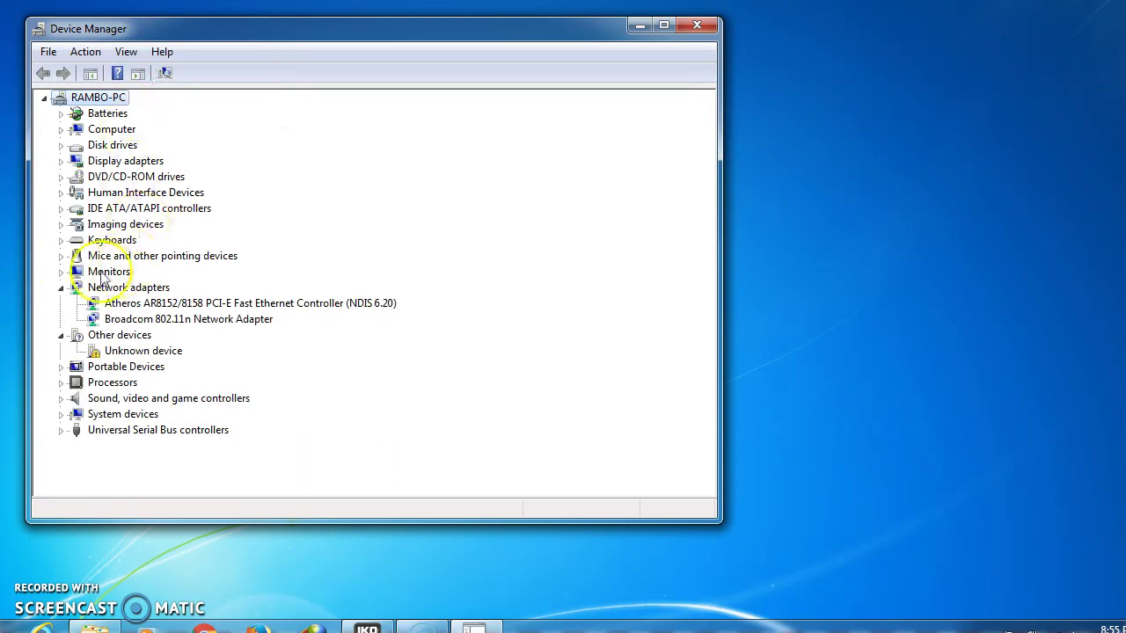
left_click(61, 287)
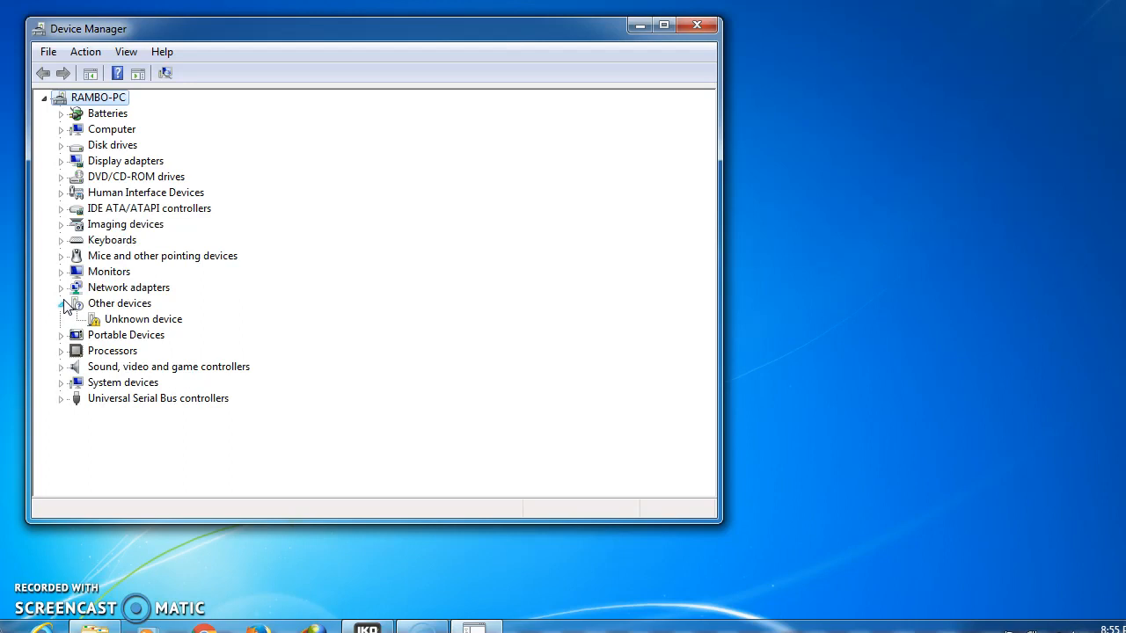
- Collapse Other devices and close Device Manager, returning to the desktop
left_click(61, 303)
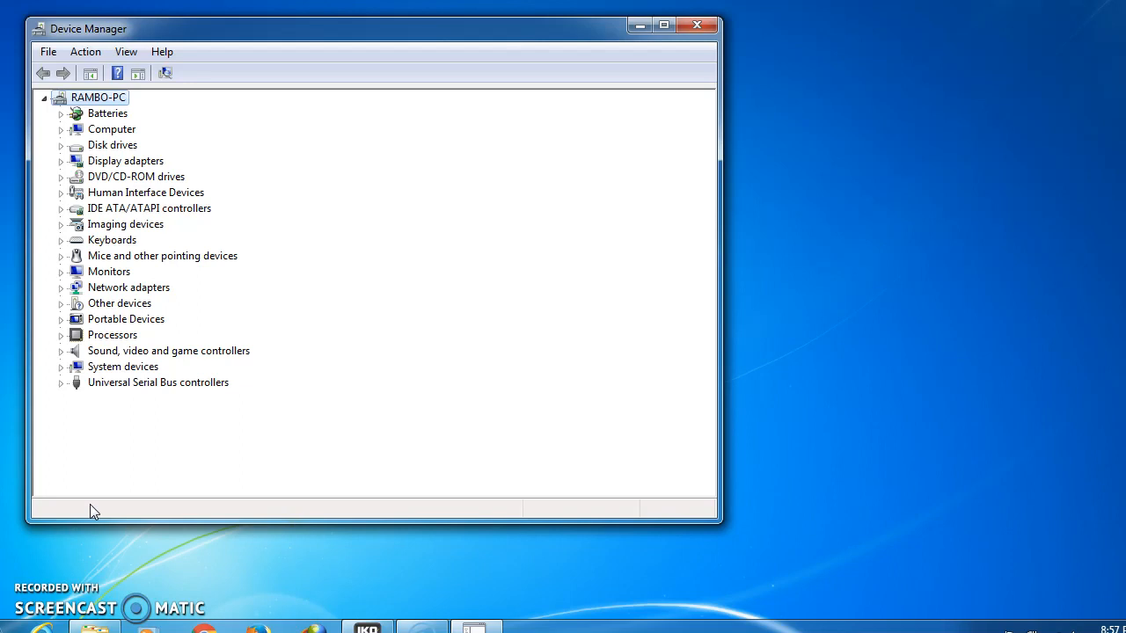
mouse_move(907, 278)
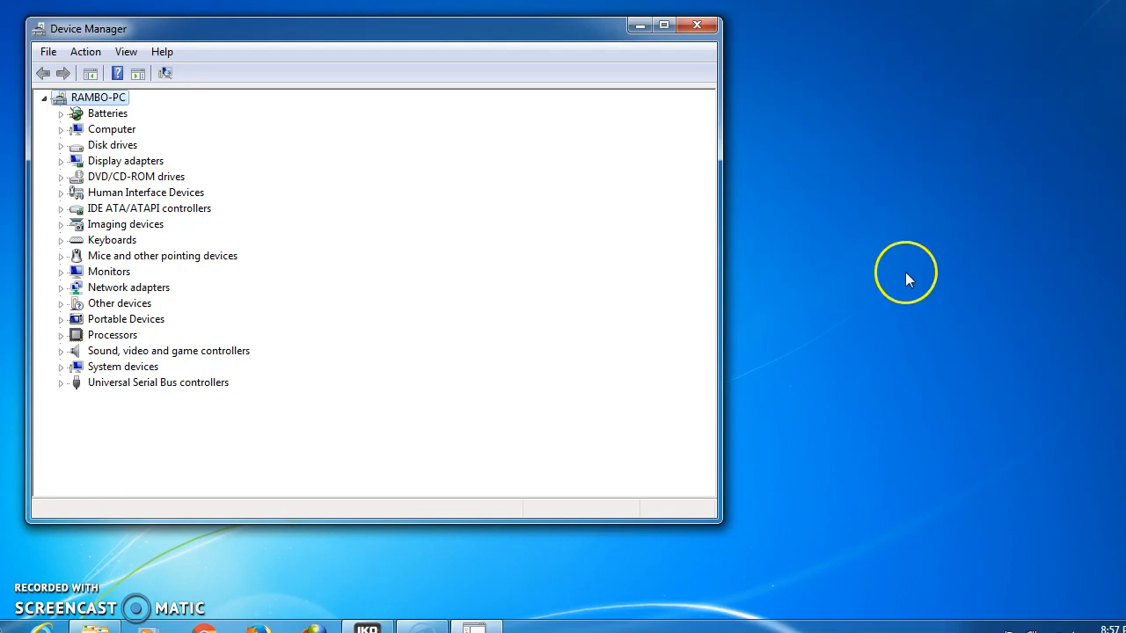
mouse_move(819, 111)
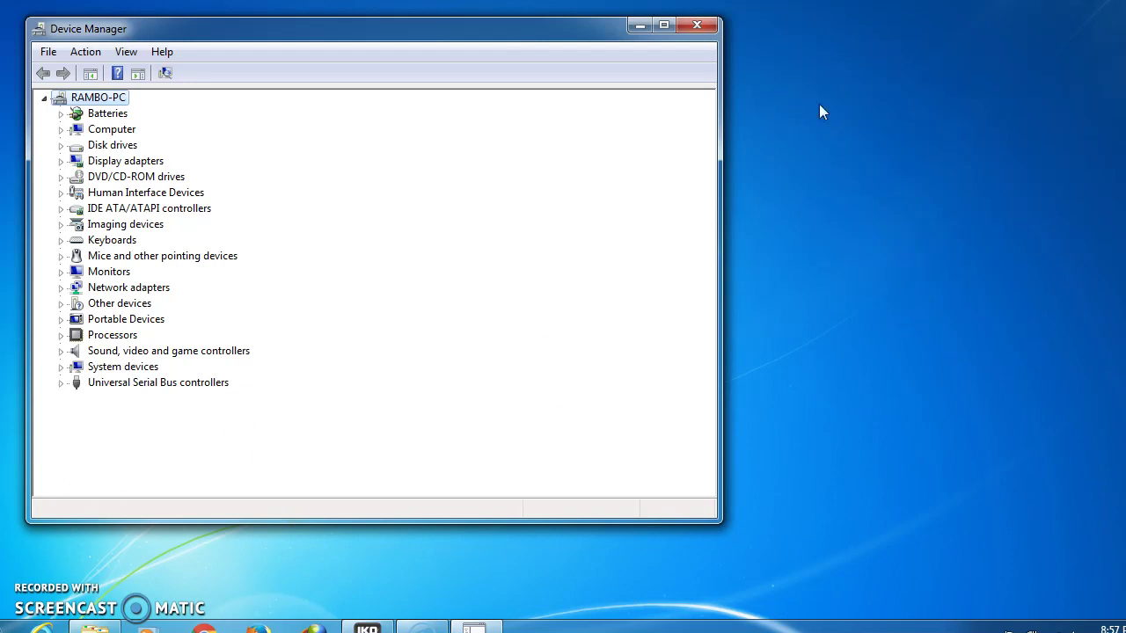
mouse_move(756, 29)
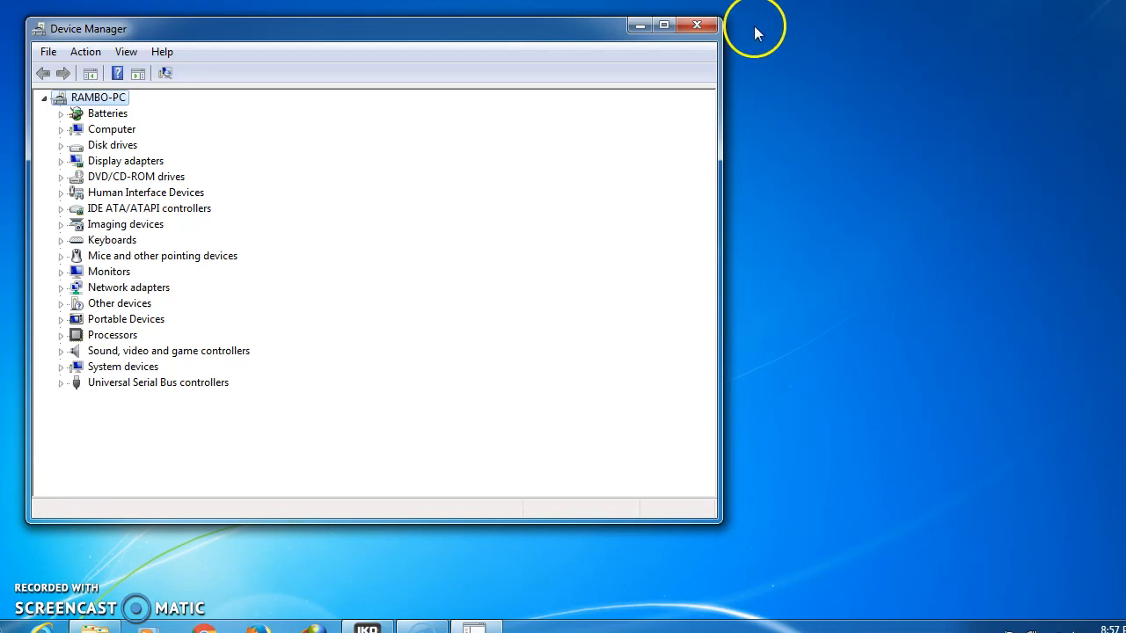
left_click(696, 25)
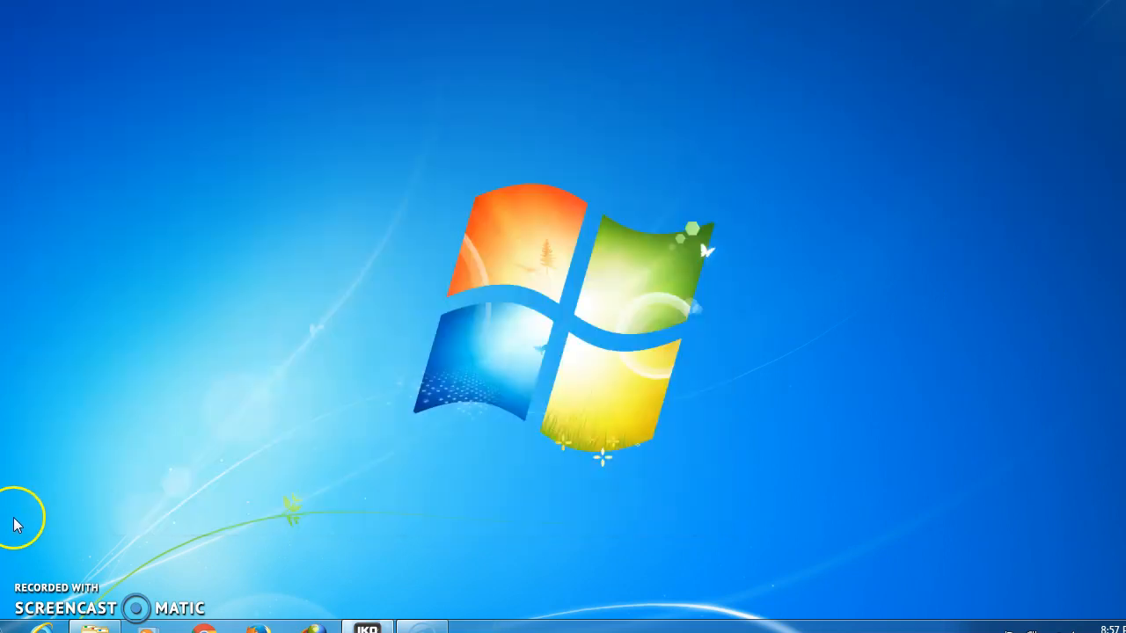
- Reach Action Center via Start > Control Panel > Review your computer's status
left_click(21, 624)
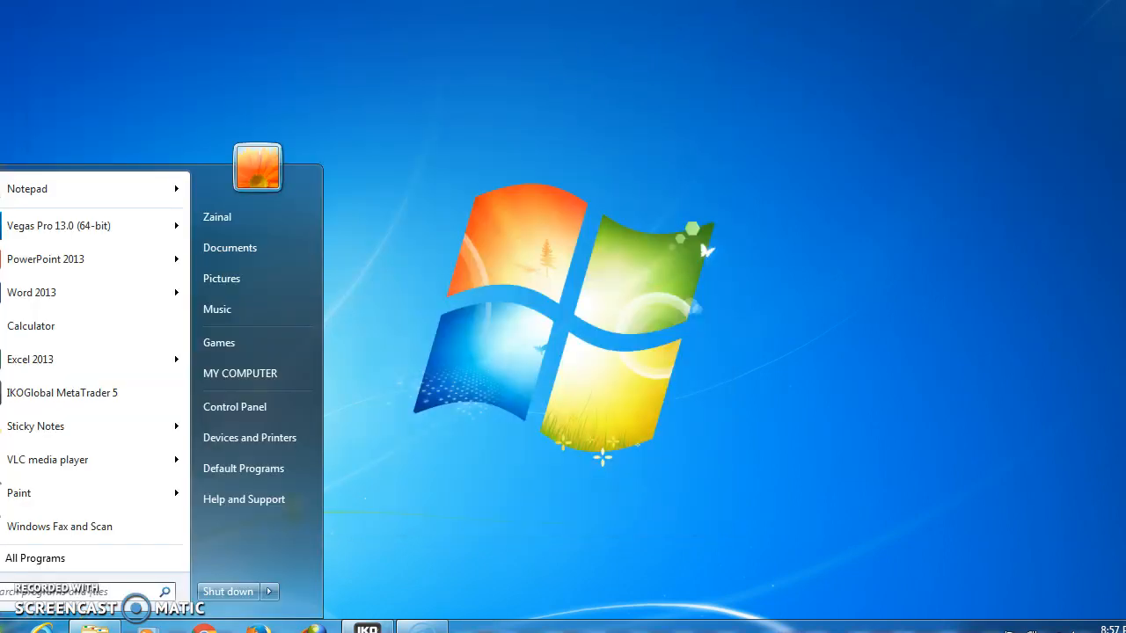
left_click(211, 423)
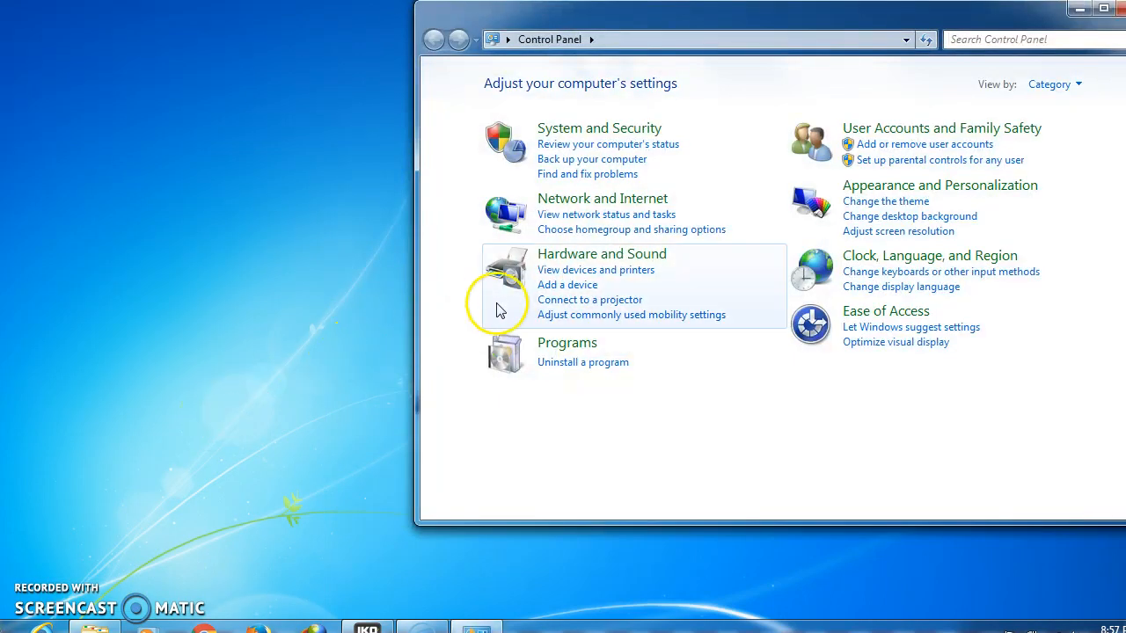
mouse_move(694, 162)
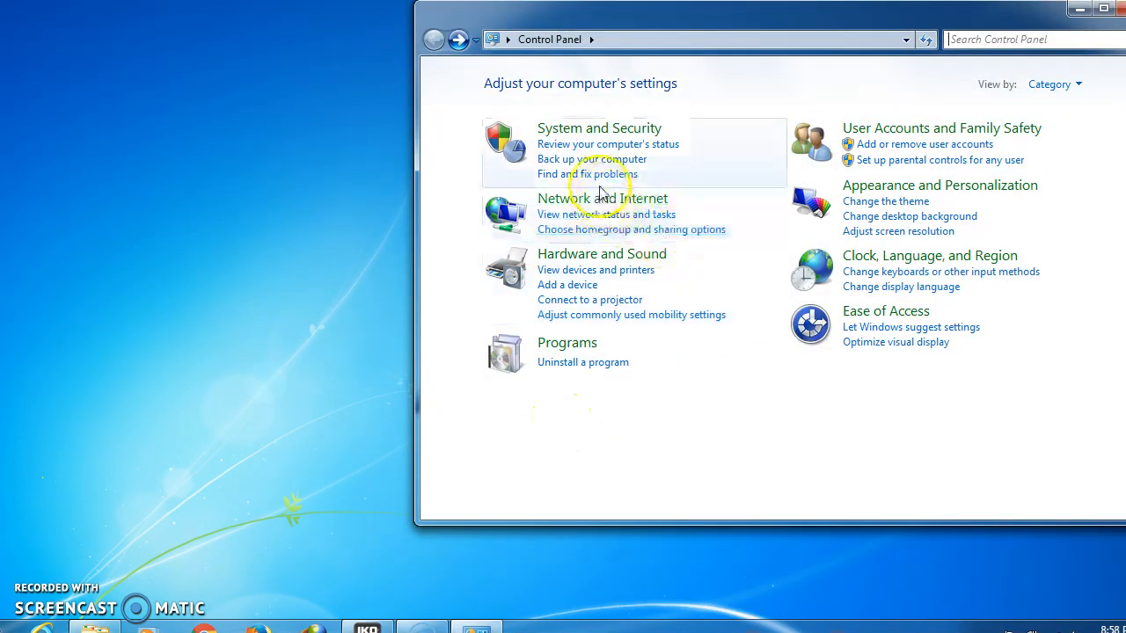
mouse_move(587, 166)
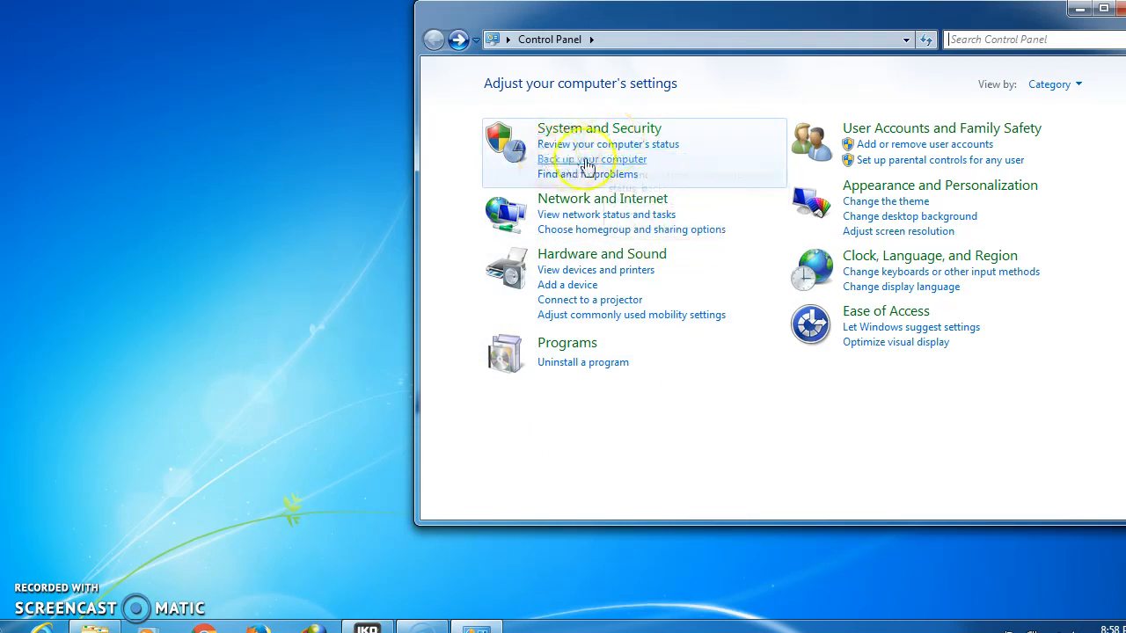
mouse_move(600, 151)
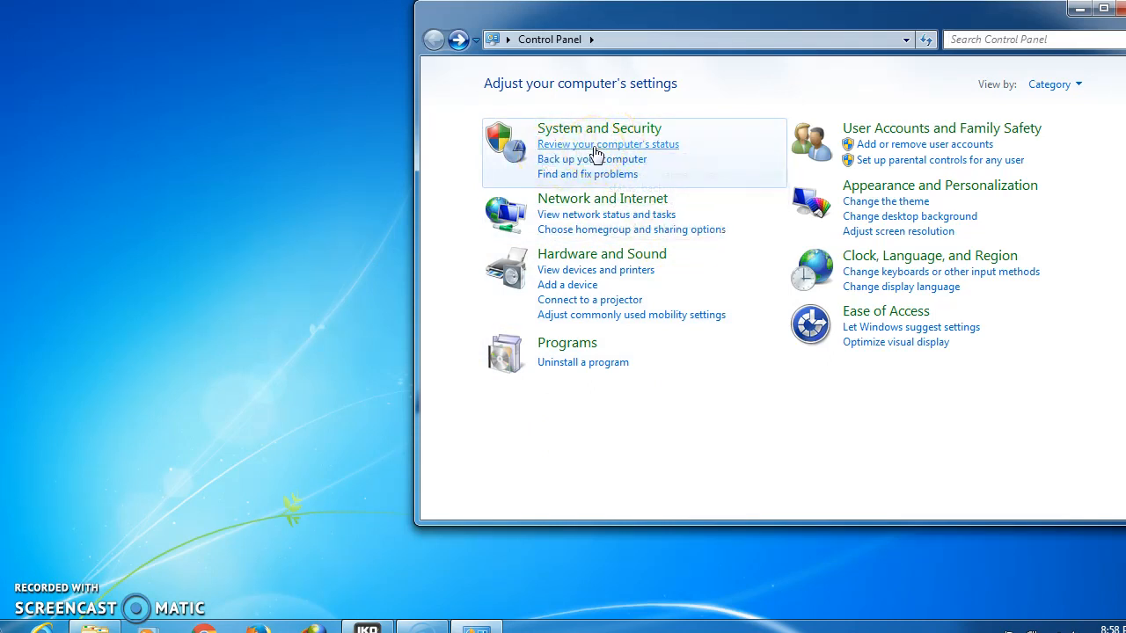
left_click(609, 145)
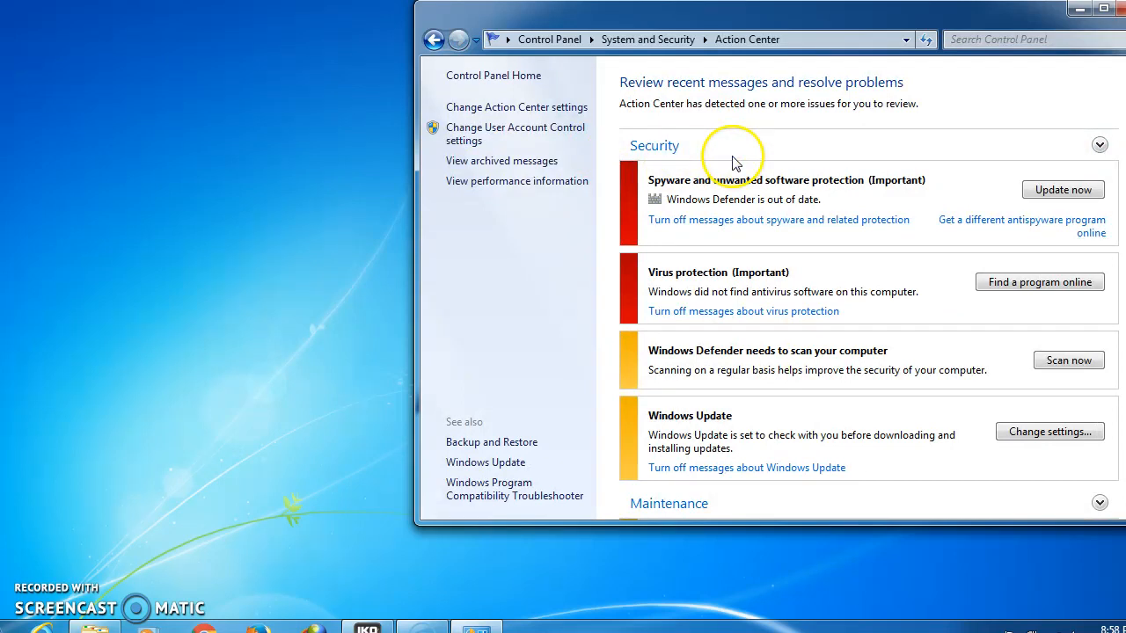
- Go to the Recovery page and launch the System Restore wizard
scroll("down", 3)
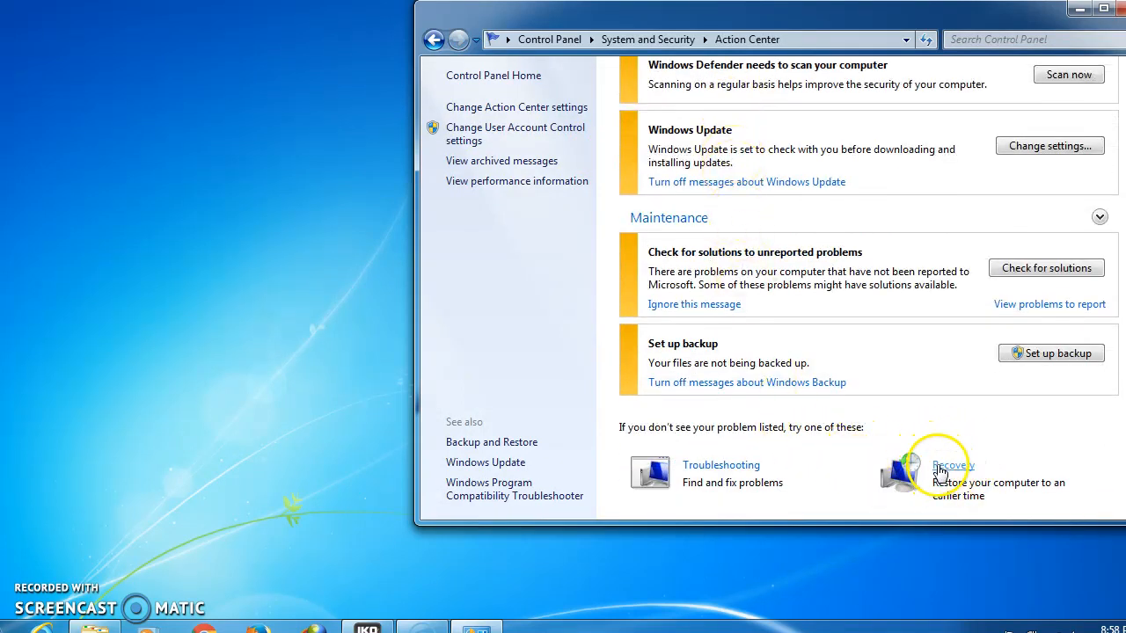
left_click(951, 464)
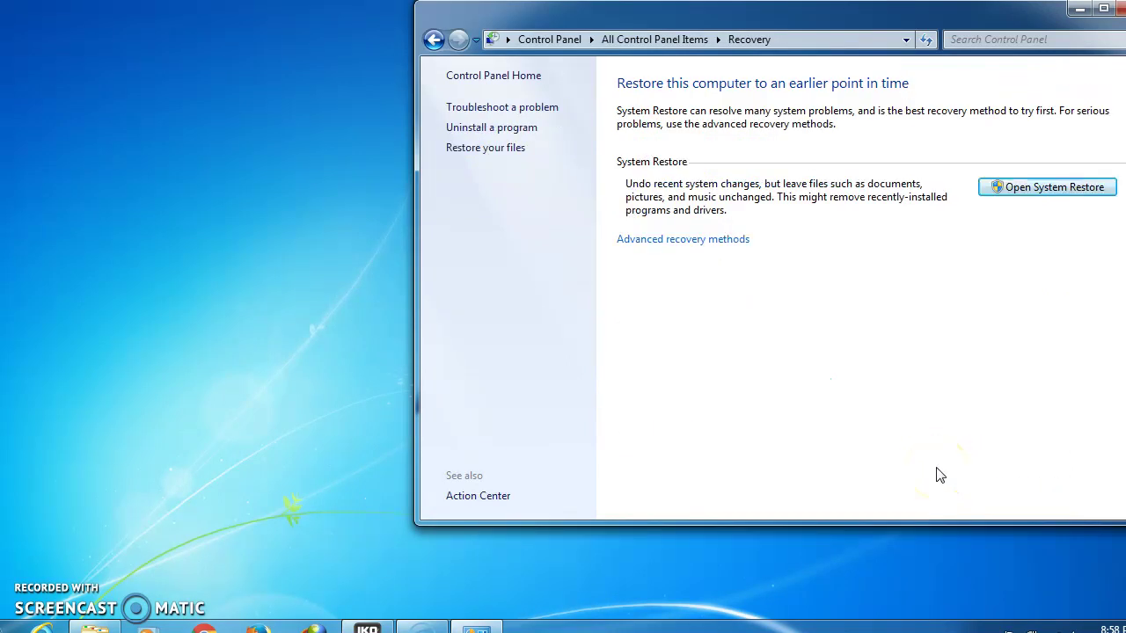
mouse_move(964, 270)
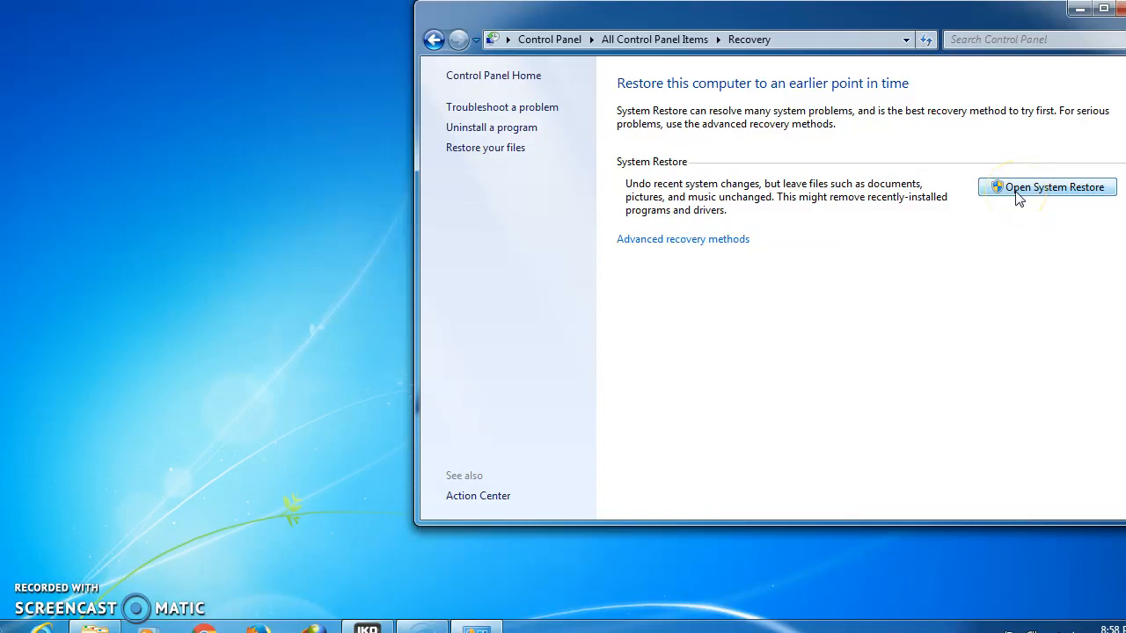
left_click(1047, 186)
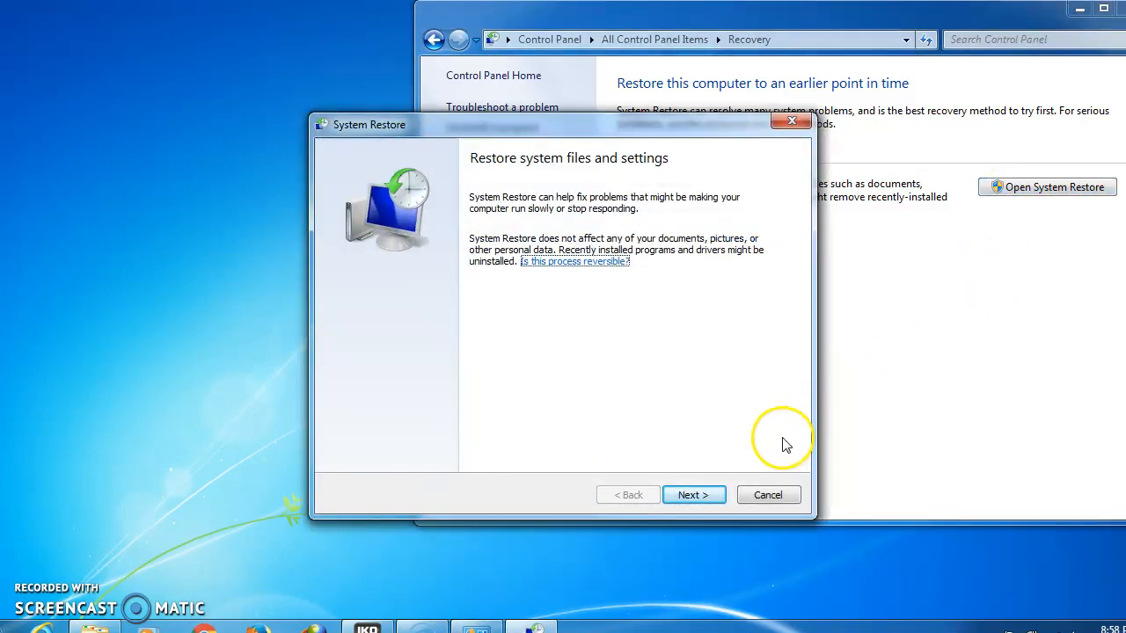
- Advance to the restore-point list and enable 'Show more restore points'
left_click(693, 495)
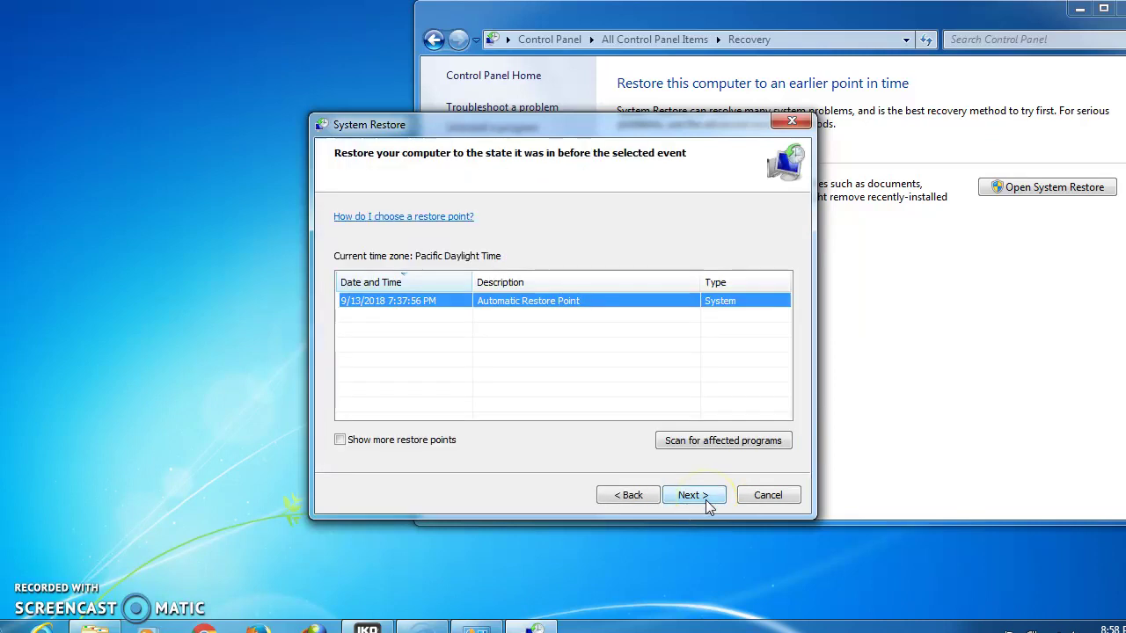
mouse_move(431, 418)
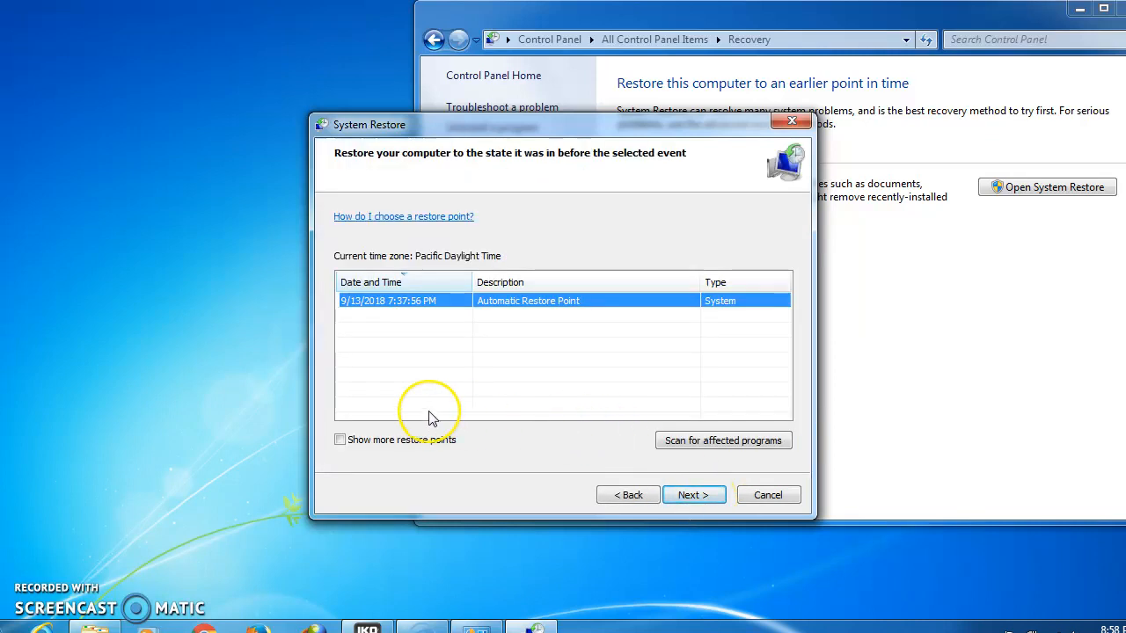
mouse_move(383, 461)
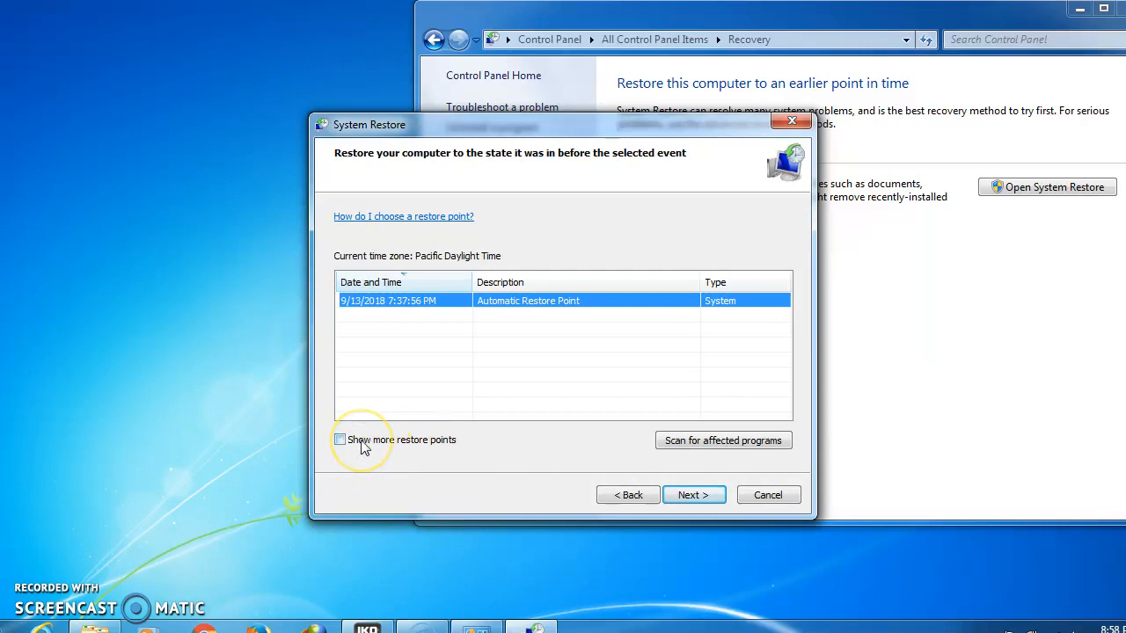
left_click(344, 439)
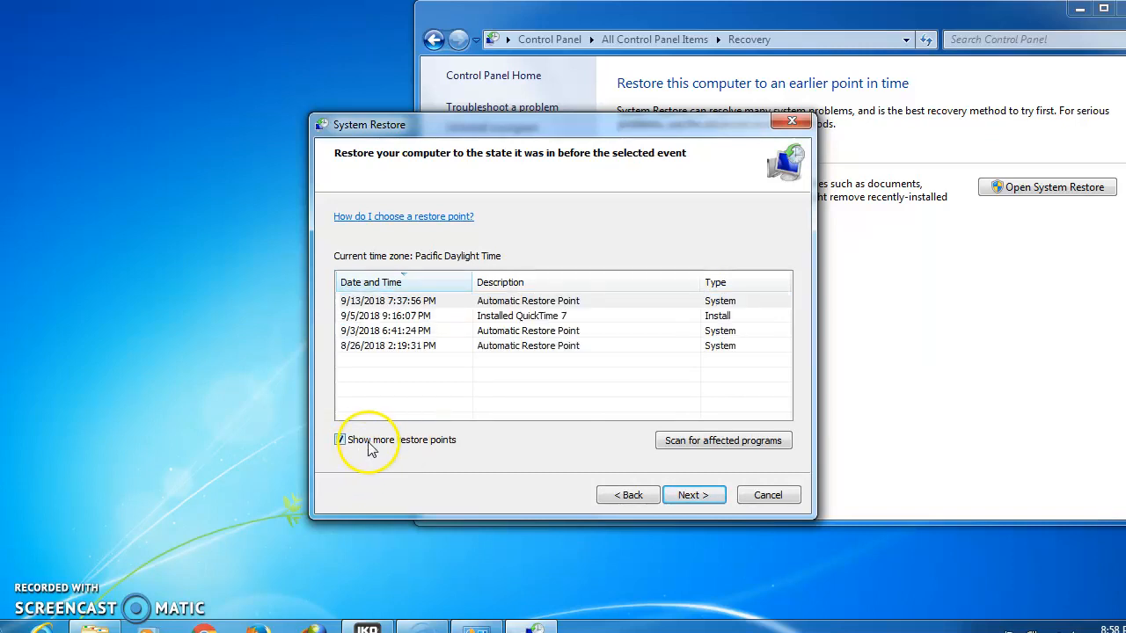
- Select the 9/3/2018 6:41:24 PM Automatic Restore Point
left_click(340, 440)
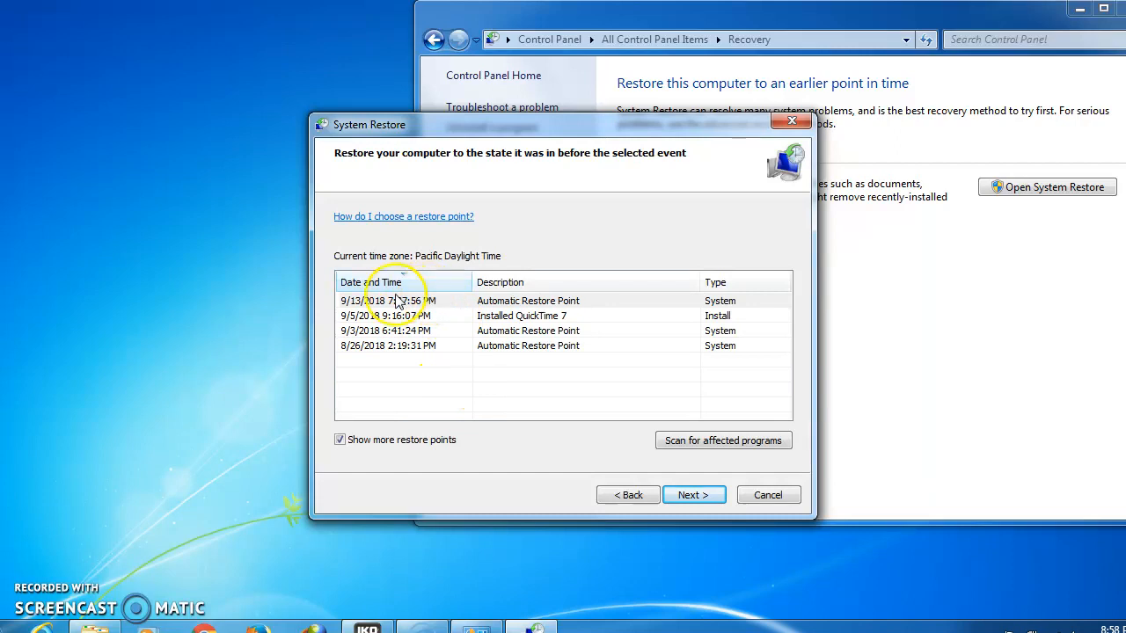
mouse_move(443, 323)
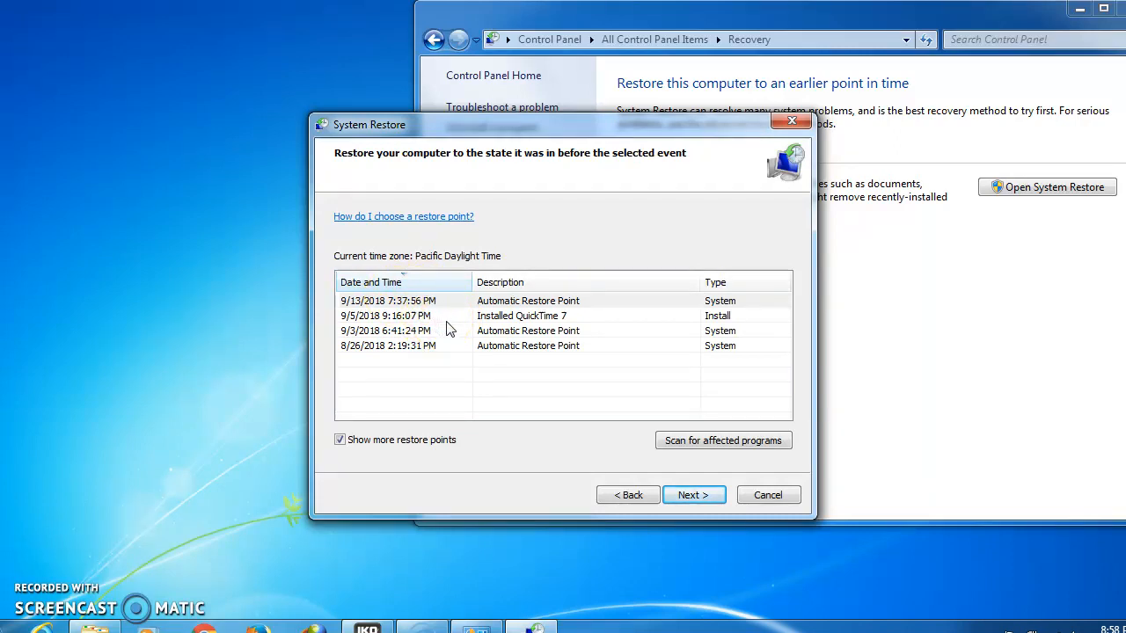
mouse_move(451, 341)
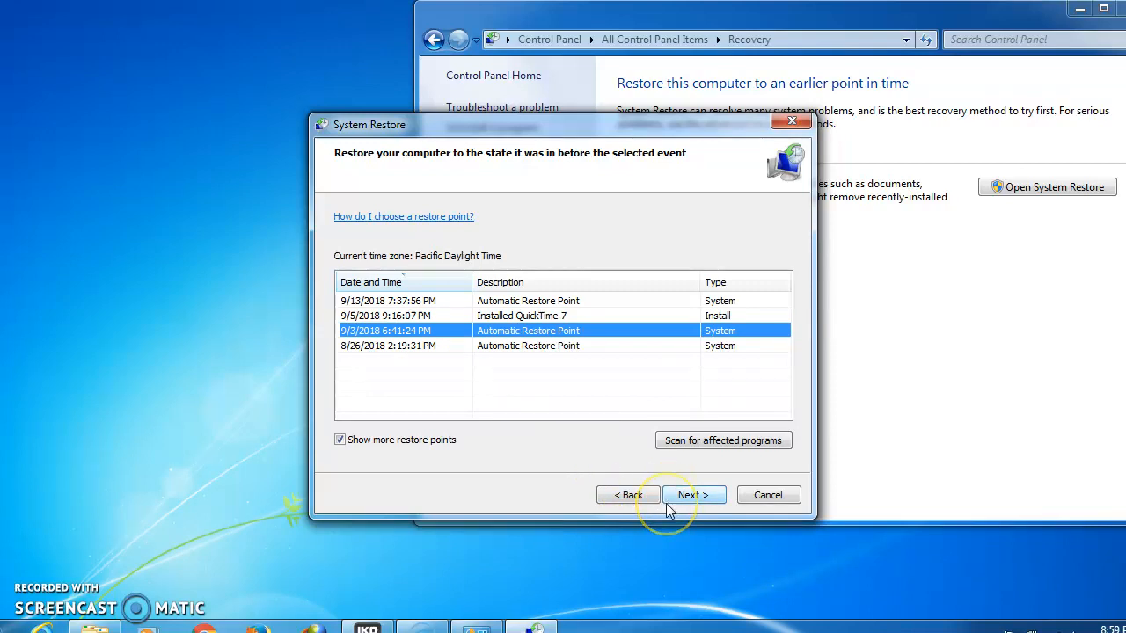
mouse_move(619, 513)
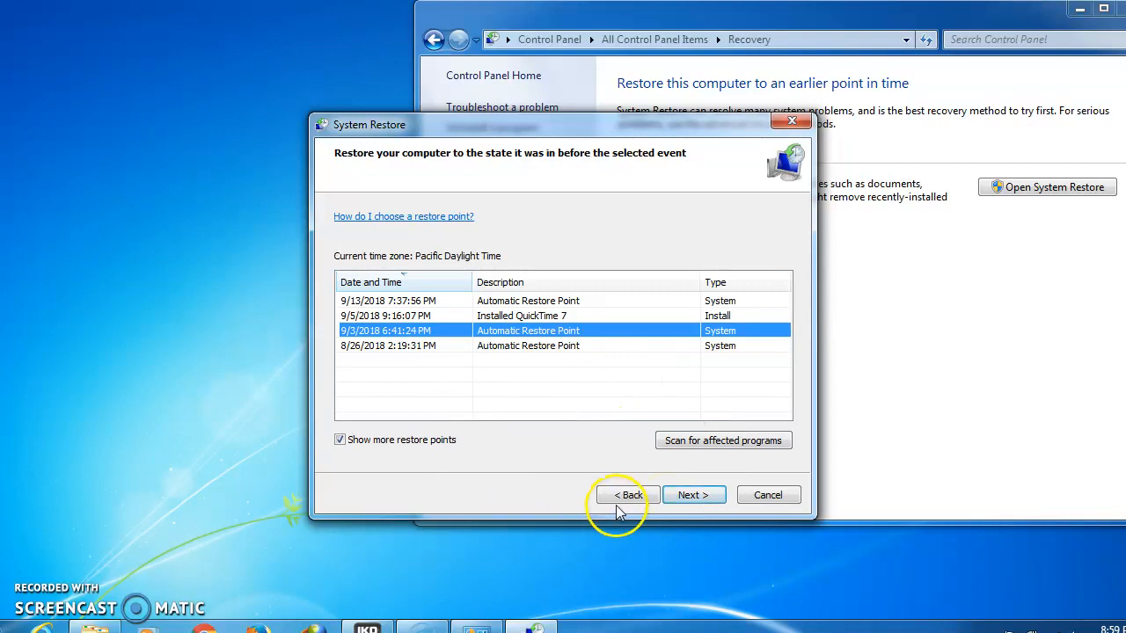